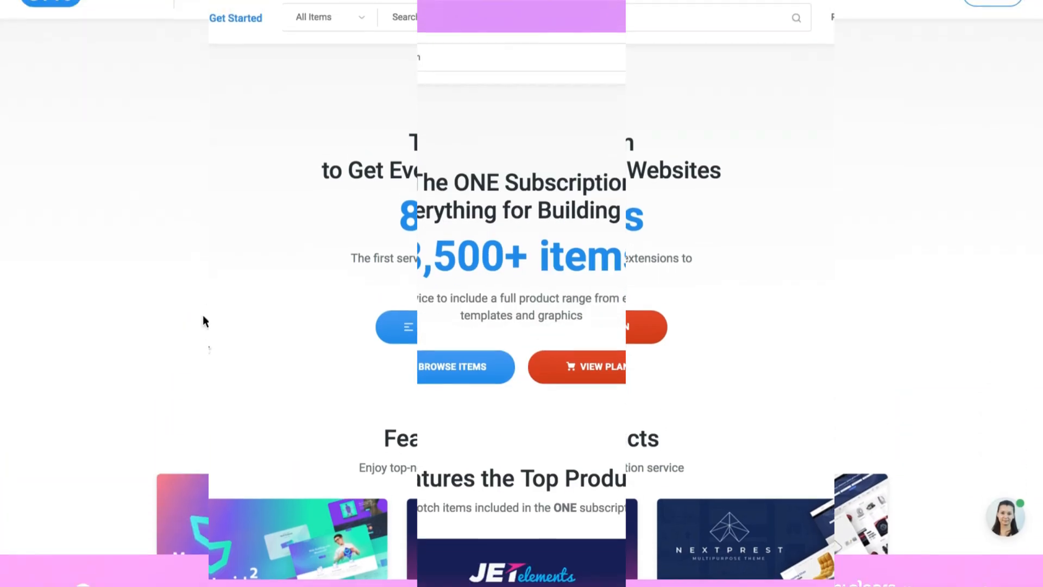
- Go from the category menu to WordPress Themes and request the Monstroid2 download link
{"action": "left_click", "coordinate": [303, 35]}
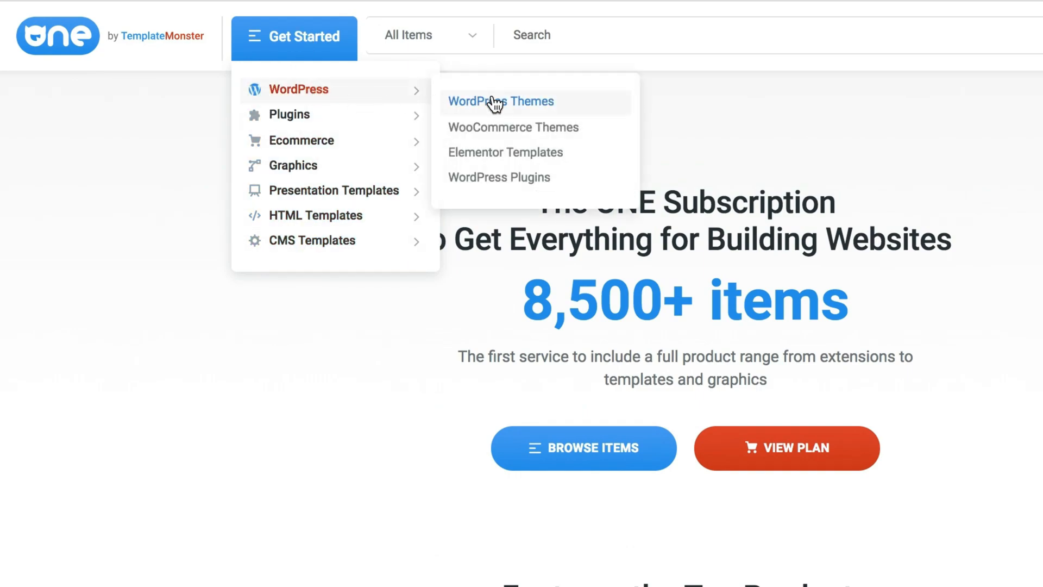
{"action": "left_click", "coordinate": [500, 101]}
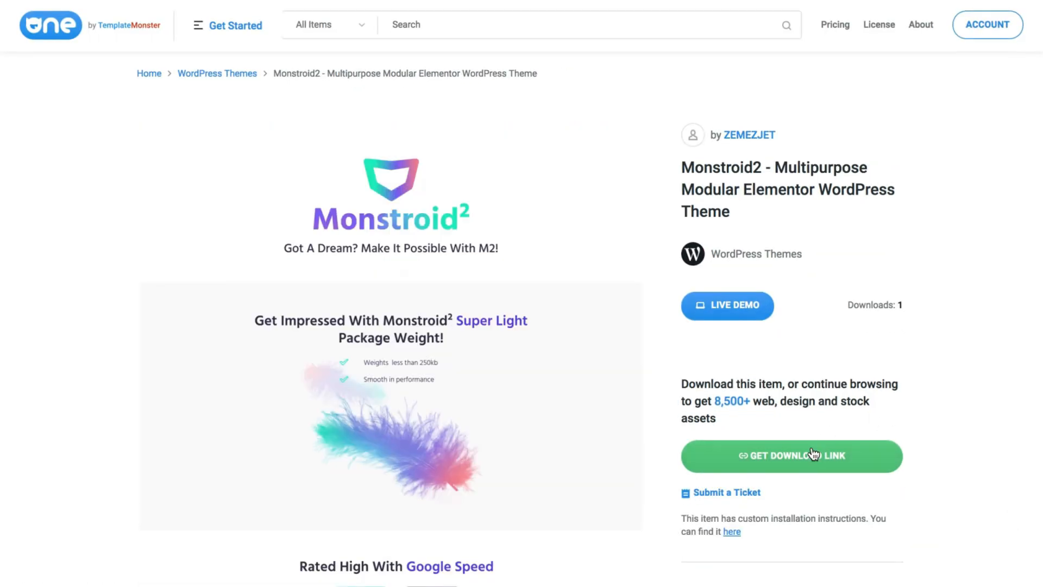
{"action": "left_click", "coordinate": [791, 455]}
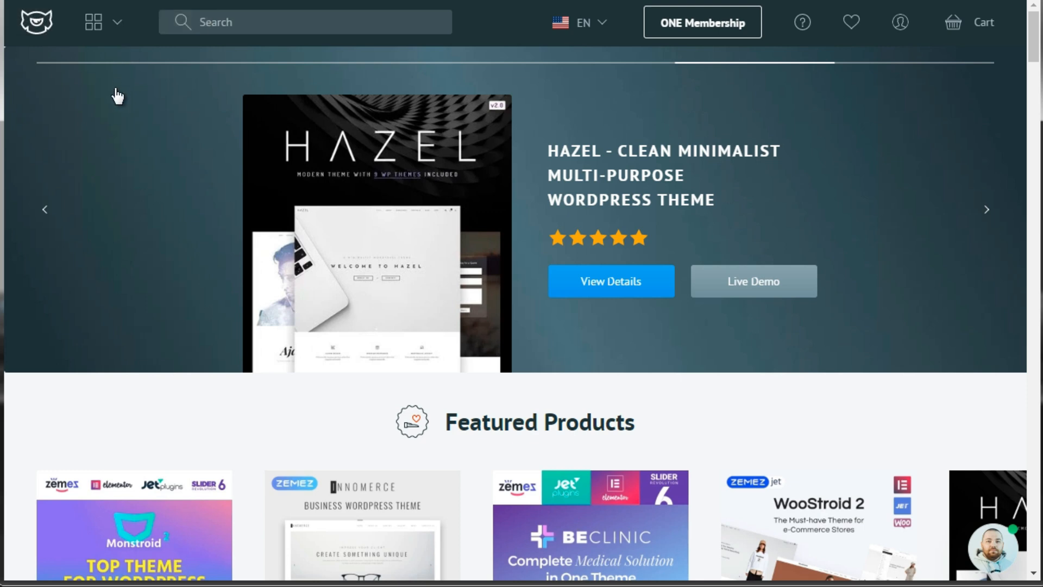
{"action": "mouse_move", "coordinate": [219, 356]}
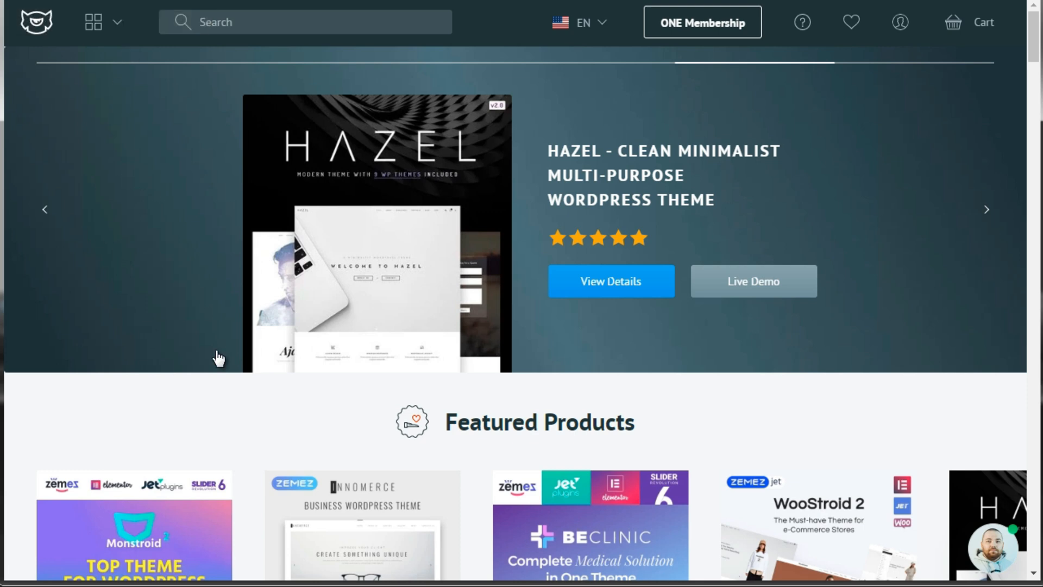
{"action": "mouse_move", "coordinate": [228, 429]}
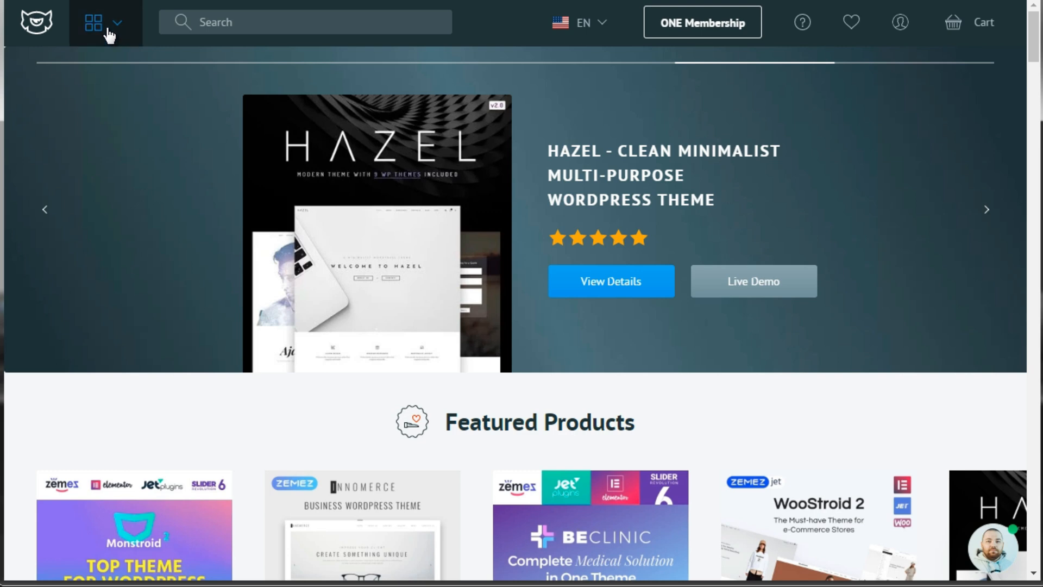
- Open the Website Templates mega menu from the header grid icon
{"action": "left_click", "coordinate": [93, 21]}
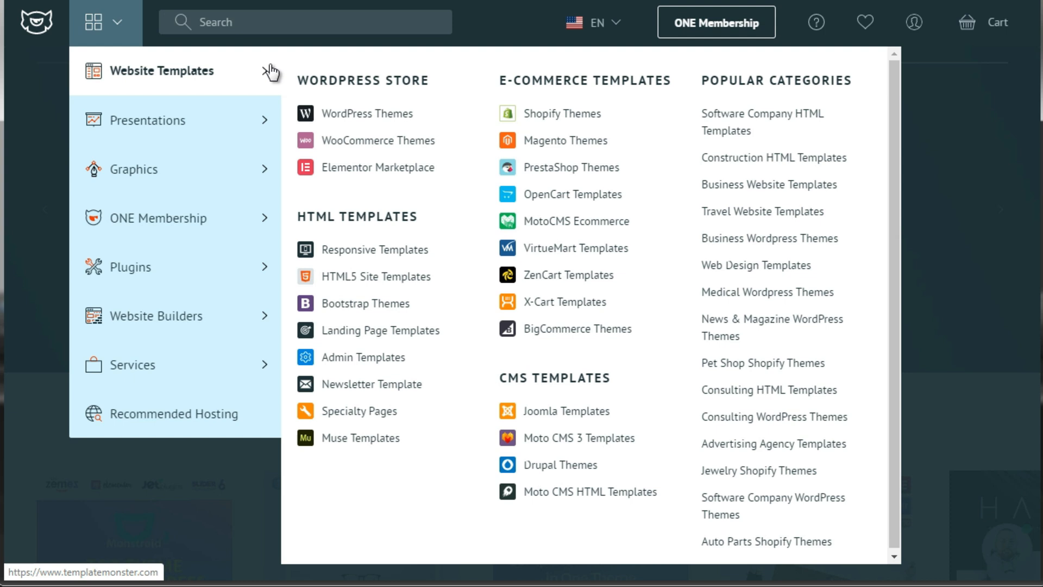
{"action": "mouse_move", "coordinate": [367, 113]}
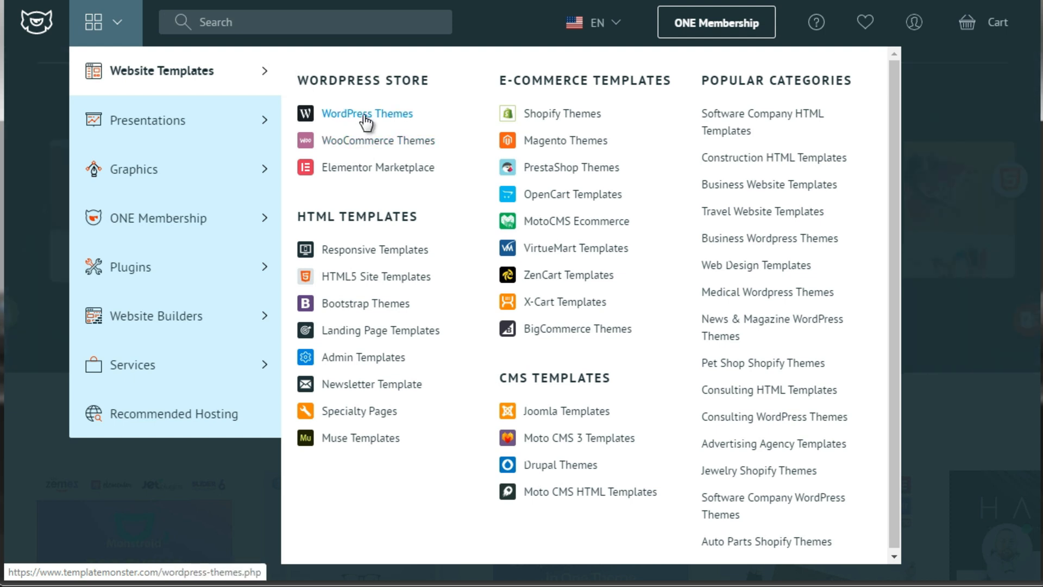
{"action": "mouse_move", "coordinate": [367, 145]}
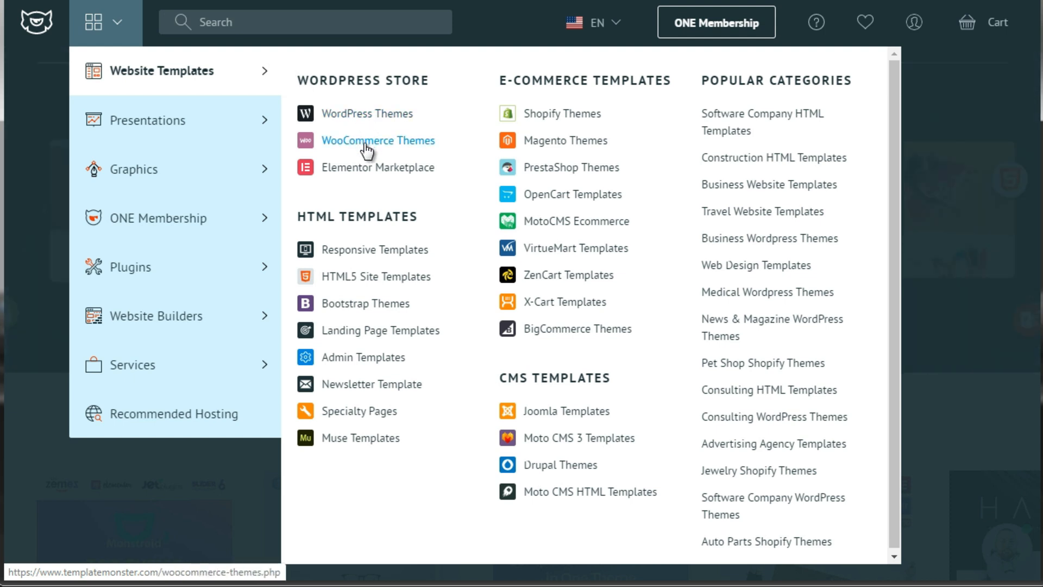
{"action": "mouse_move", "coordinate": [365, 130]}
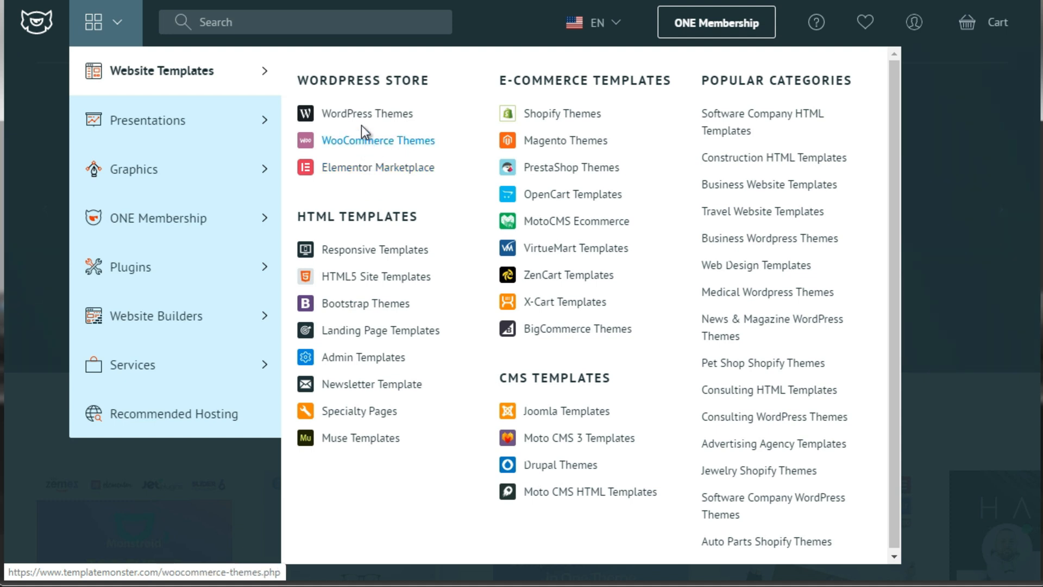
{"action": "mouse_move", "coordinate": [366, 113]}
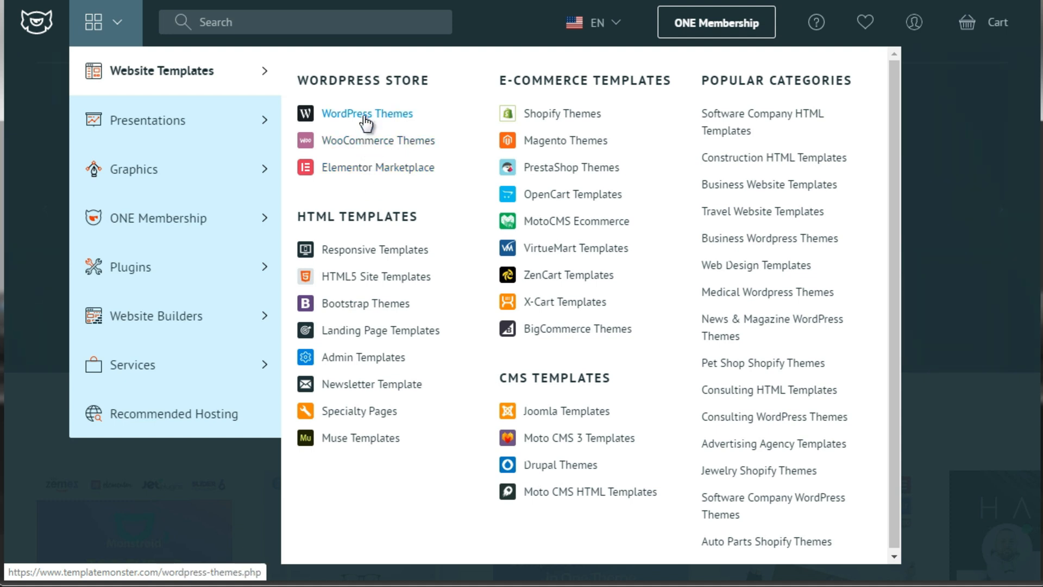
{"action": "mouse_move", "coordinate": [365, 140]}
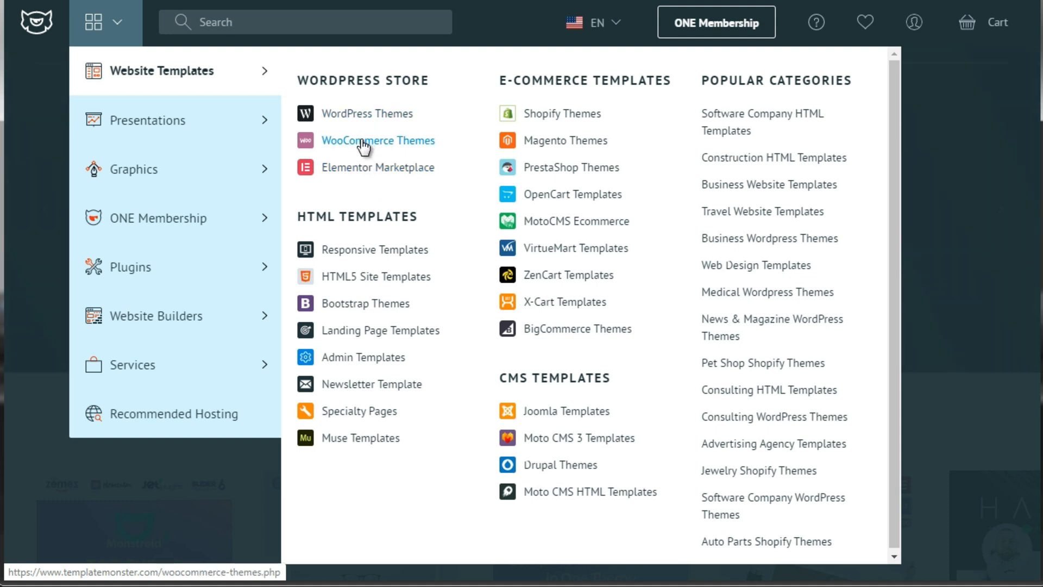
{"action": "mouse_move", "coordinate": [366, 113]}
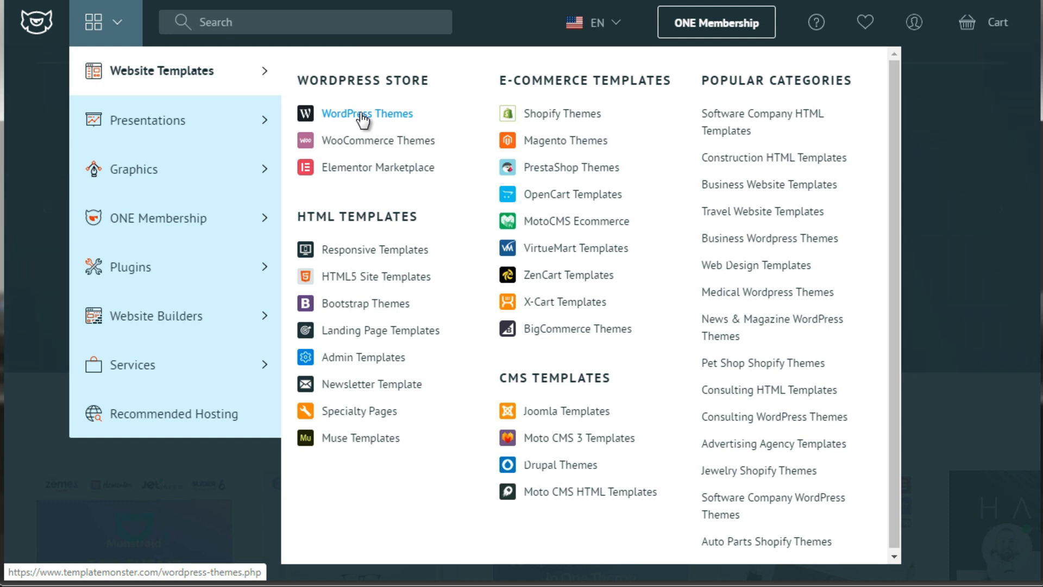
{"action": "mouse_move", "coordinate": [362, 120]}
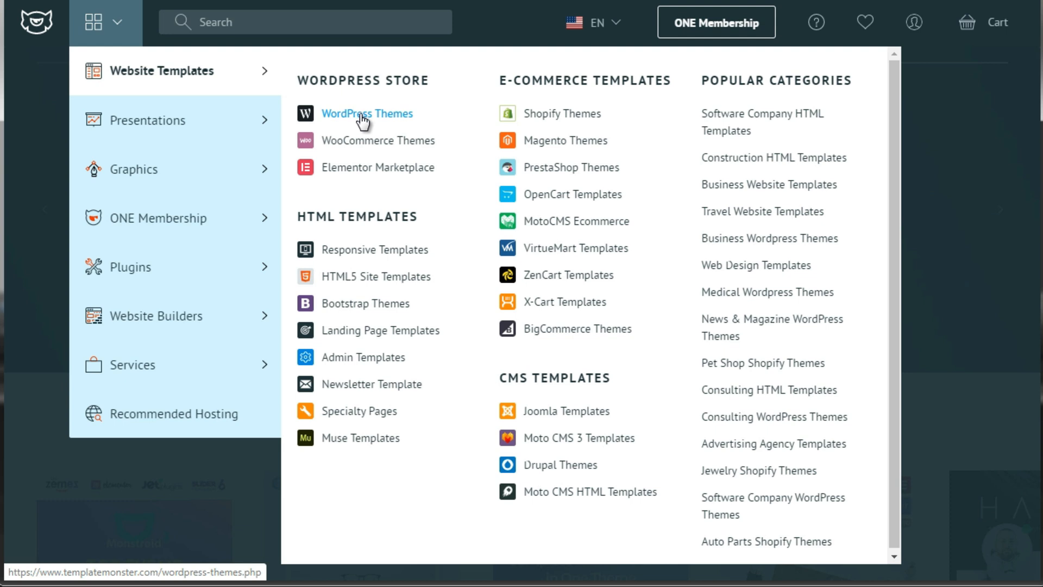
- Open WooCommerce Themes and scroll past WooStroid 2, BookDay, Smartstock and Ultrazo
{"action": "left_click", "coordinate": [377, 141]}
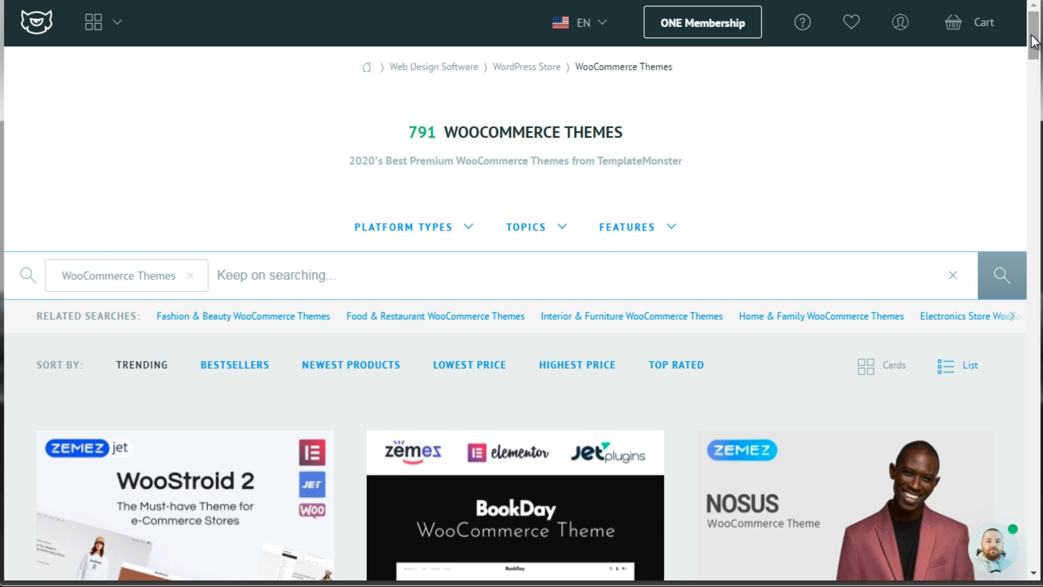
{"action": "scroll", "scroll_direction": "down", "scroll_amount": 3}
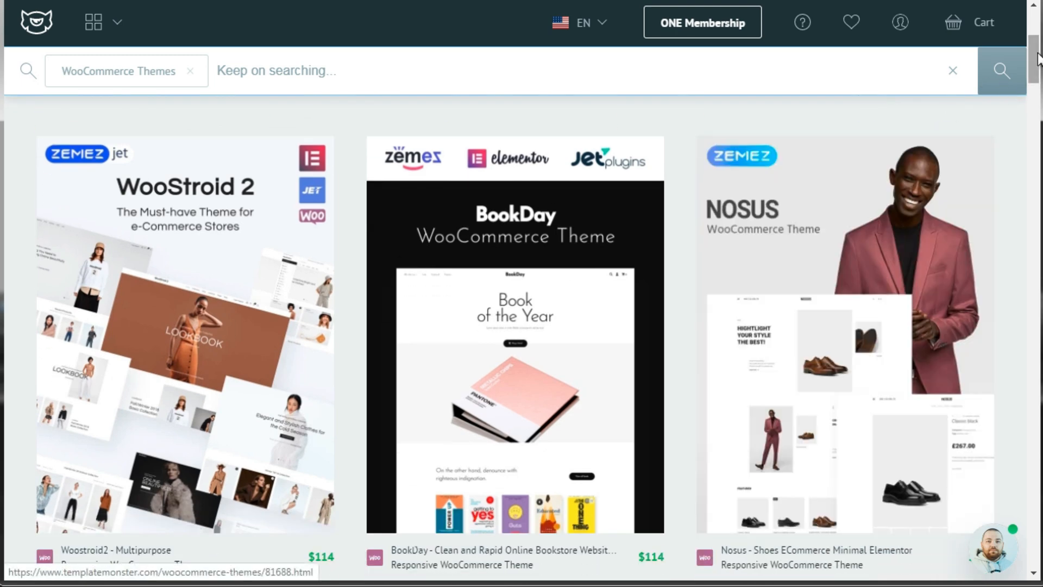
{"action": "scroll", "scroll_direction": "down", "scroll_amount": 3}
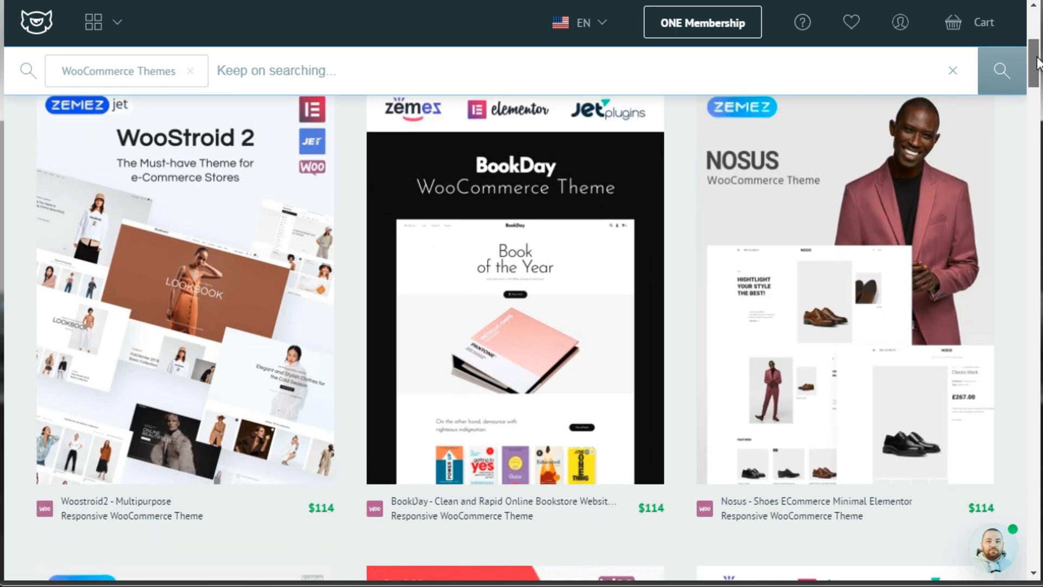
{"action": "scroll", "scroll_direction": "down", "scroll_amount": 3}
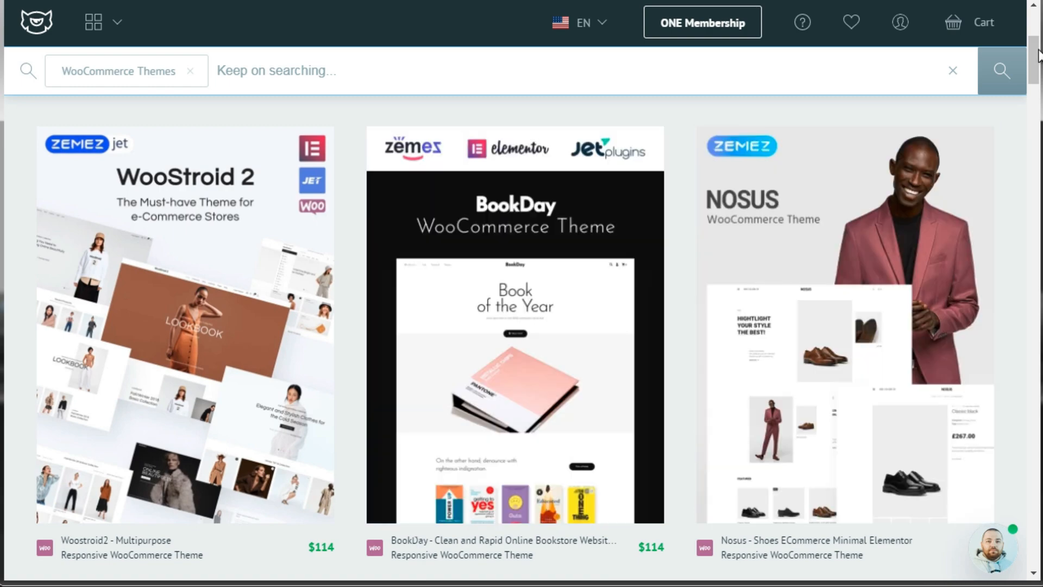
{"action": "scroll", "scroll_direction": "down", "scroll_amount": 3}
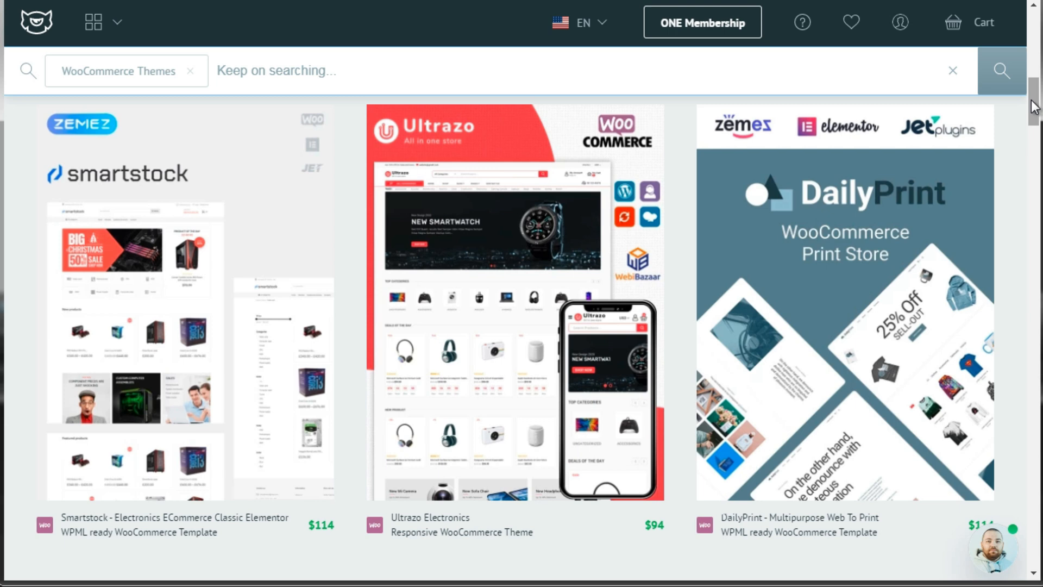
{"action": "mouse_move", "coordinate": [1028, 113]}
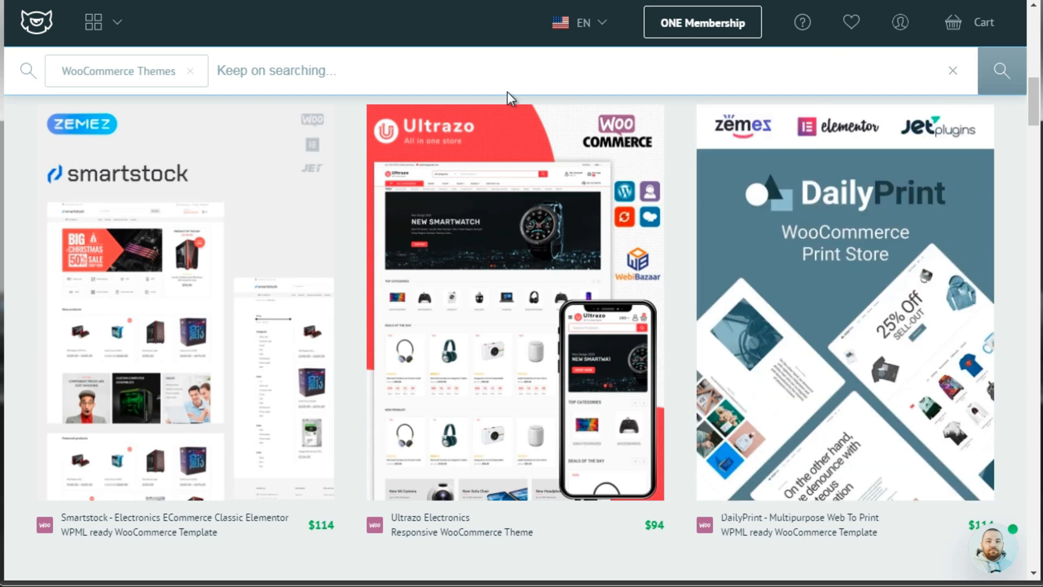
- Search the WooCommerce themes for 'books'
{"action": "left_click", "coordinate": [299, 71]}
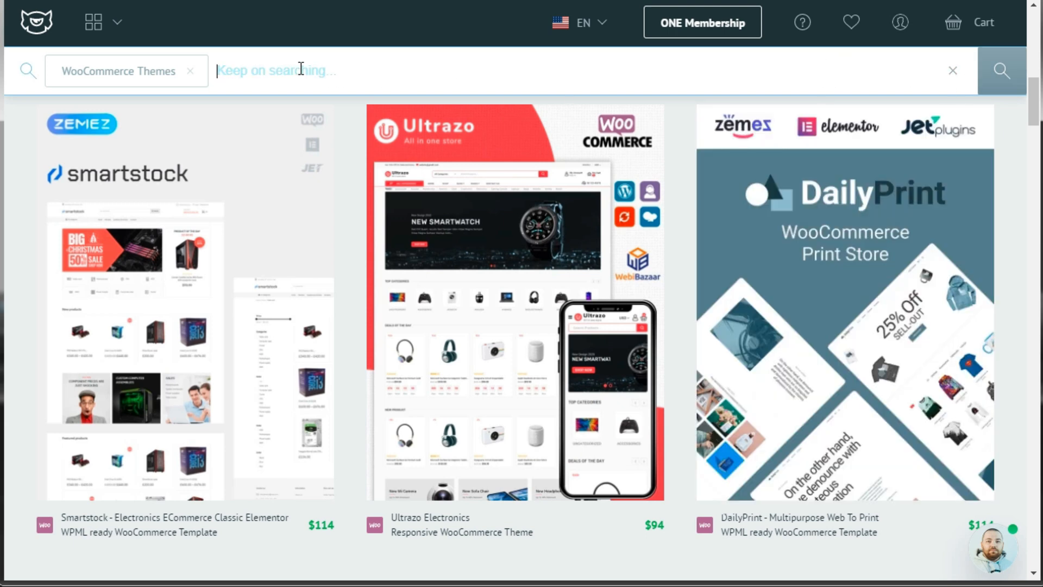
{"action": "type", "text": "b"}
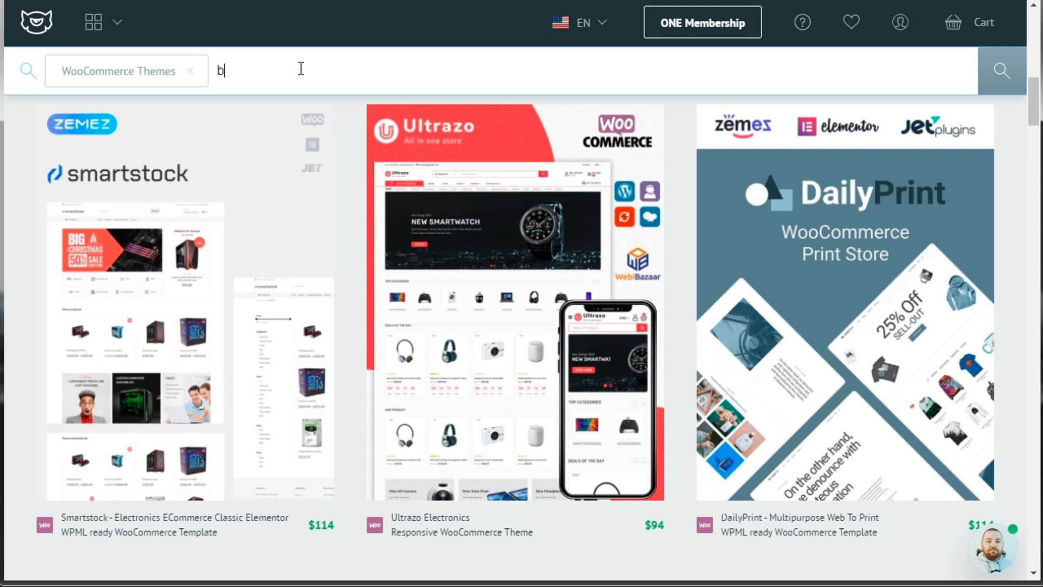
{"action": "type", "text": "ooks"}
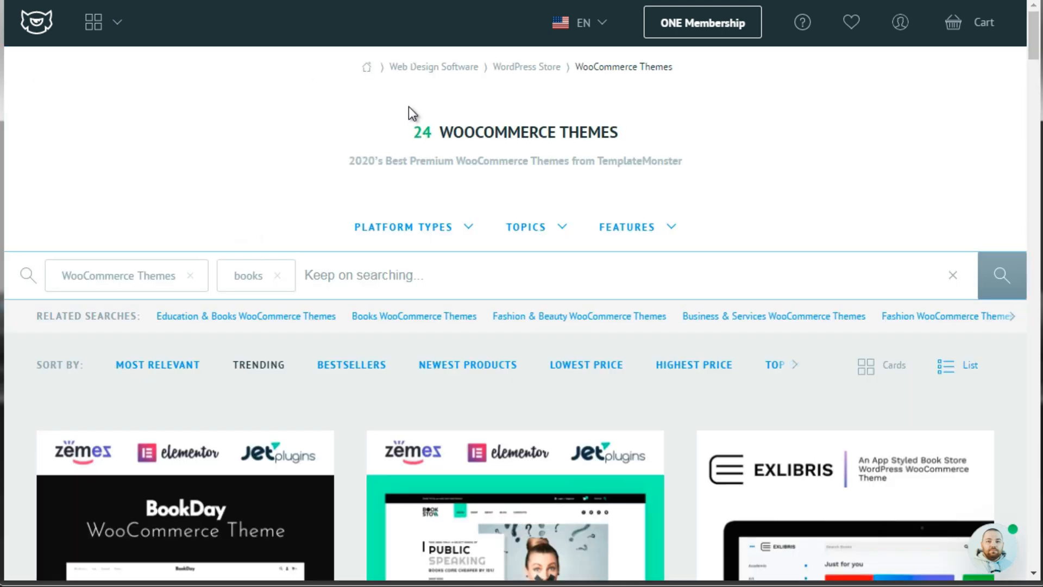
- Scroll through the book theme results such as BookDay, Booksell, The Book and Max Store
{"action": "scroll", "scroll_direction": "down", "scroll_amount": 3}
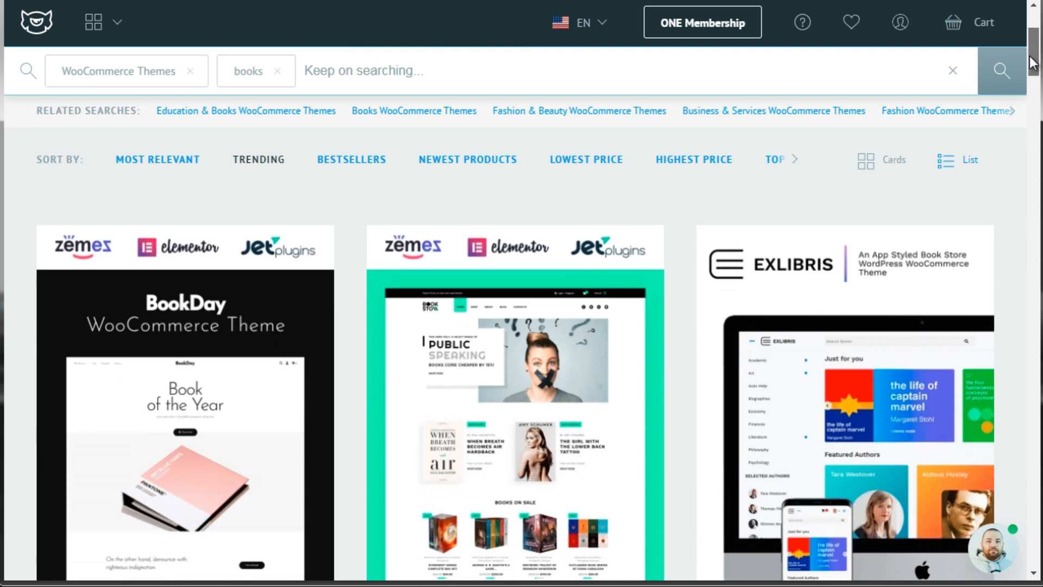
{"action": "scroll", "scroll_direction": "down", "scroll_amount": 3}
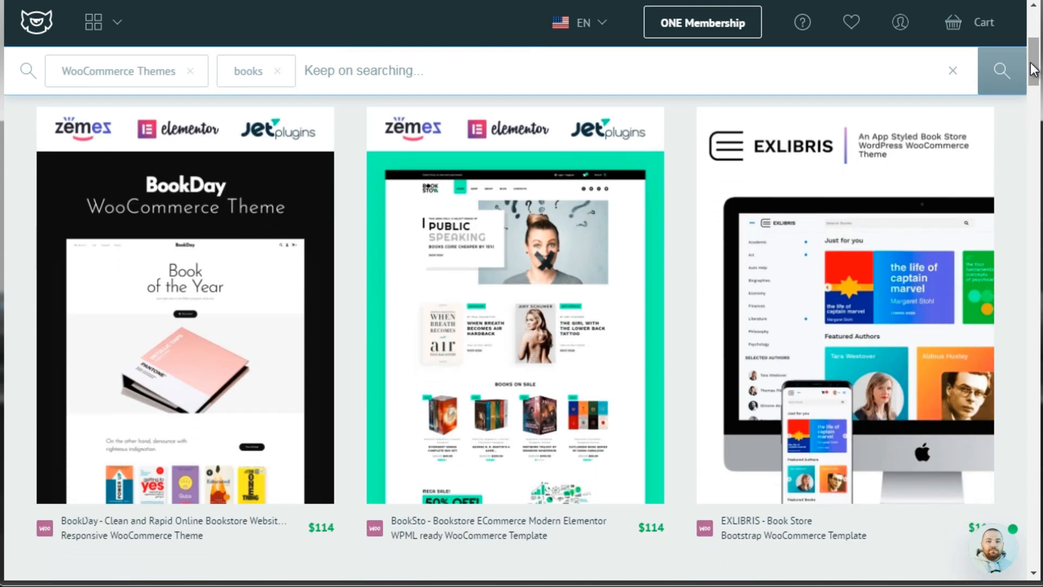
{"action": "mouse_move", "coordinate": [687, 234]}
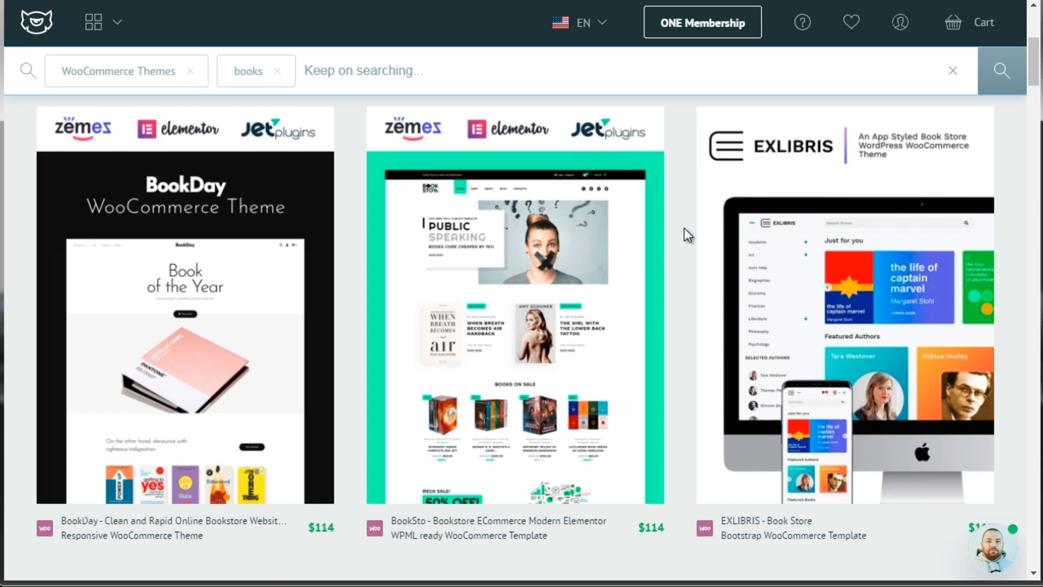
{"action": "scroll", "scroll_direction": "down", "scroll_amount": 3}
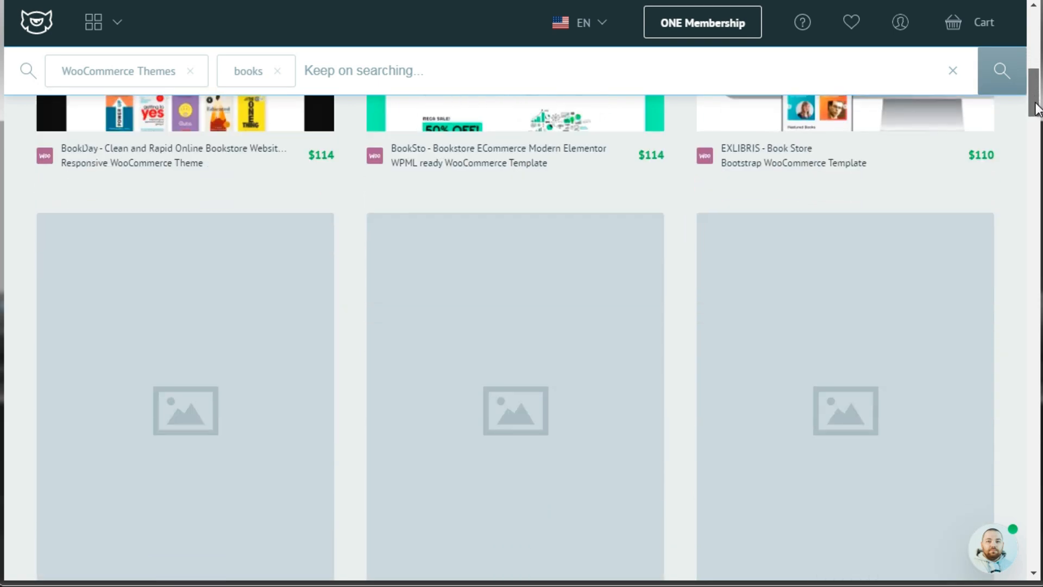
{"action": "scroll", "scroll_direction": "down", "scroll_amount": 3}
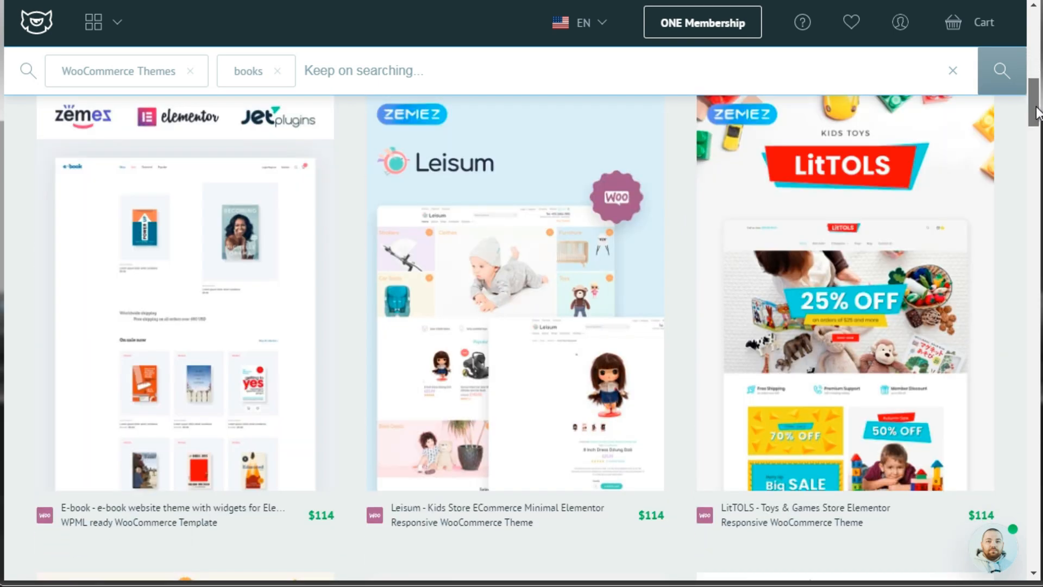
{"action": "scroll", "scroll_direction": "down", "scroll_amount": 3}
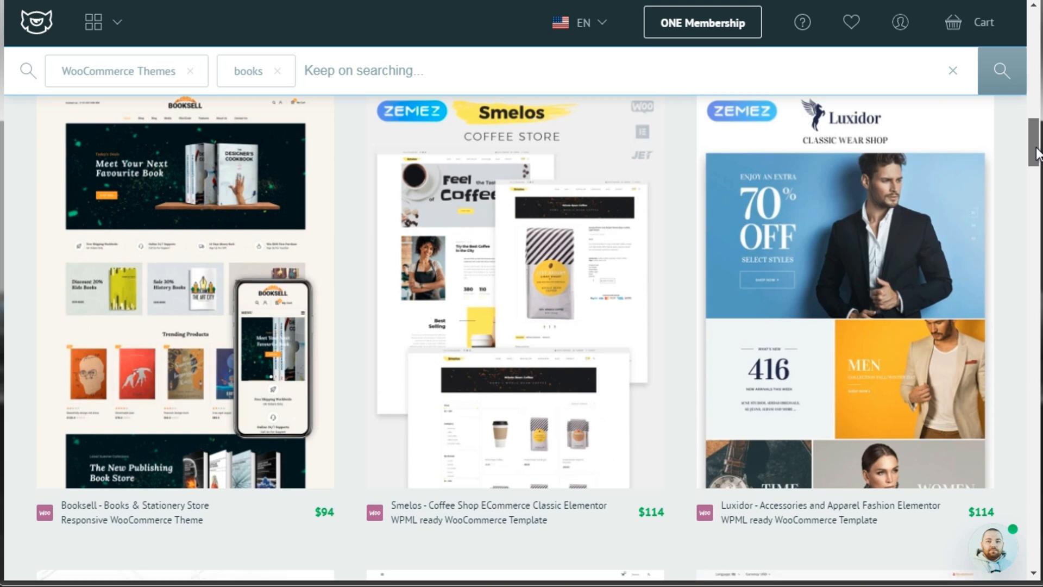
{"action": "scroll", "scroll_direction": "down", "scroll_amount": 3}
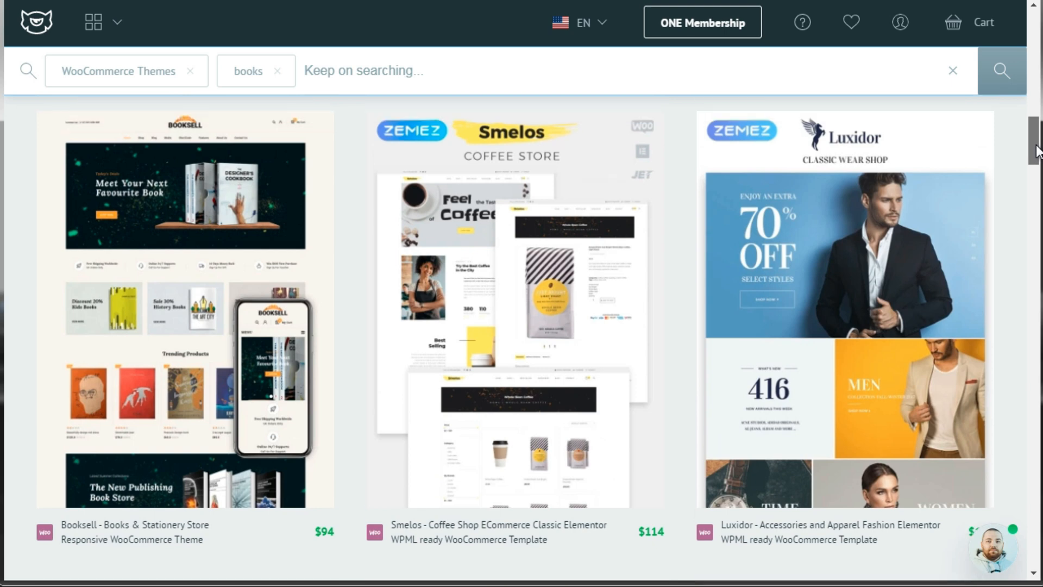
{"action": "scroll", "scroll_direction": "down", "scroll_amount": 3}
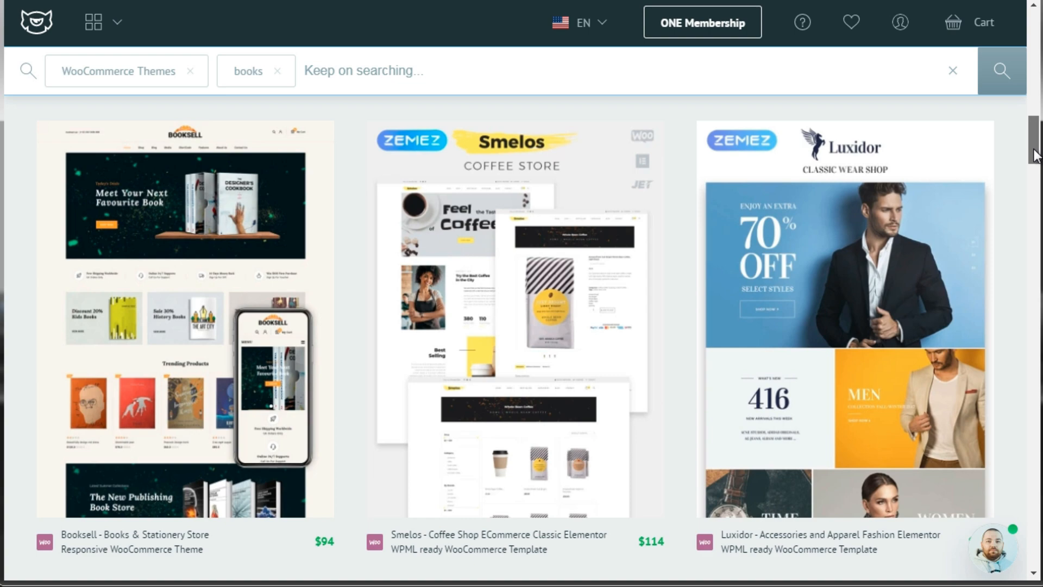
{"action": "scroll", "scroll_direction": "down", "scroll_amount": 3}
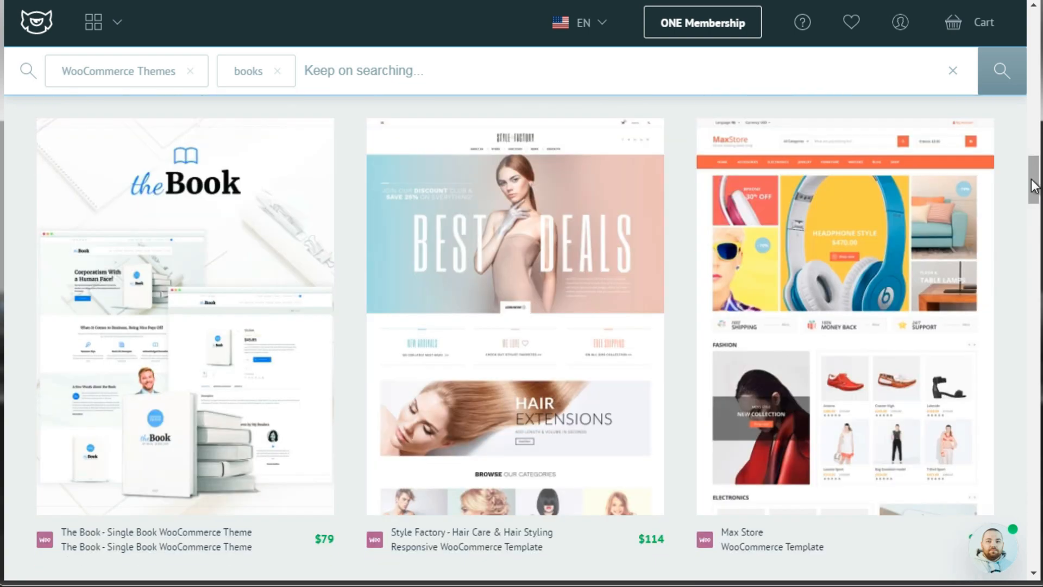